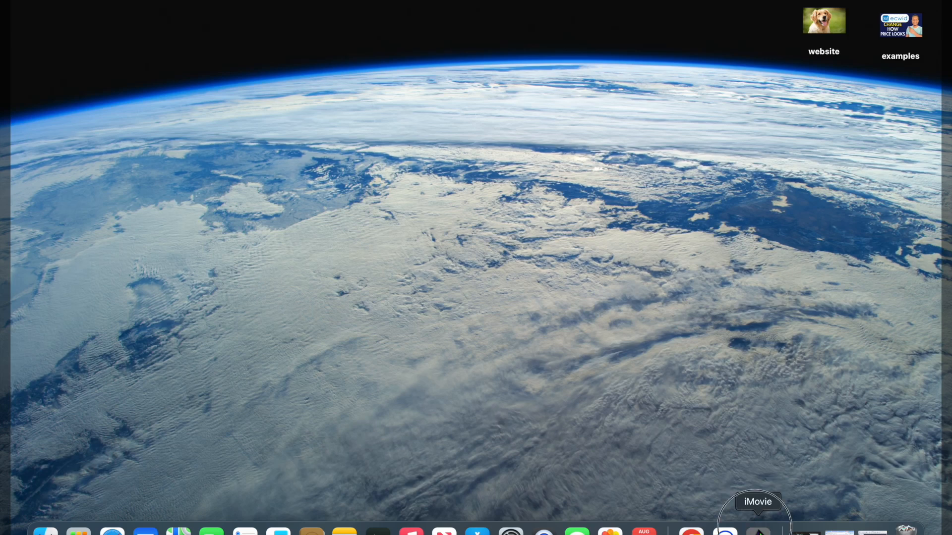
Launch iMovie from the Dock, opening the My Movie project
click(757, 533)
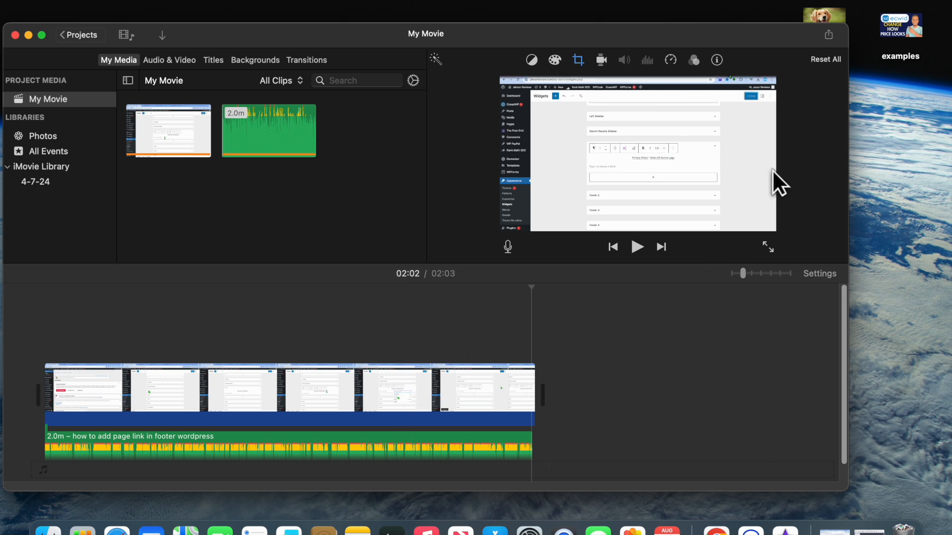
mouse_move(831, 48)
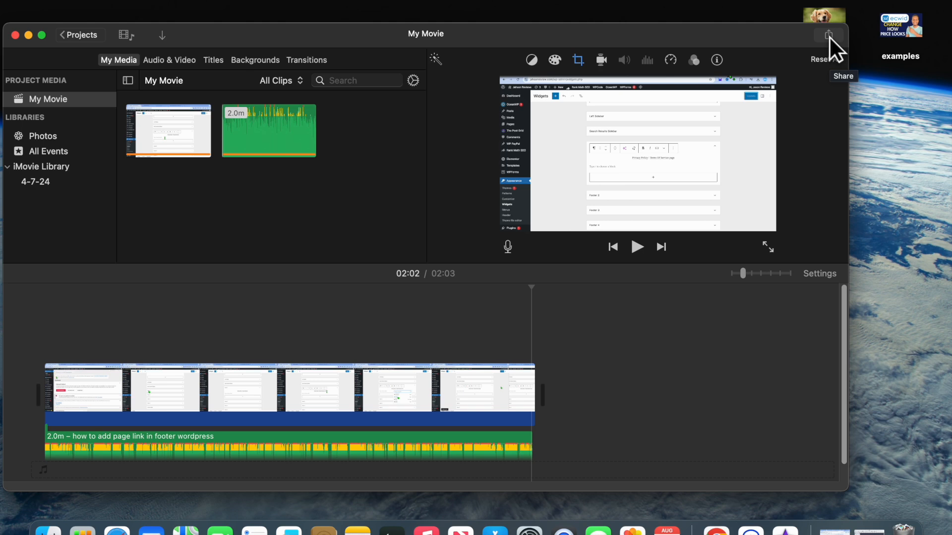
Start a file export of My Movie at 1080p, high quality, up to the save prompt
click(827, 34)
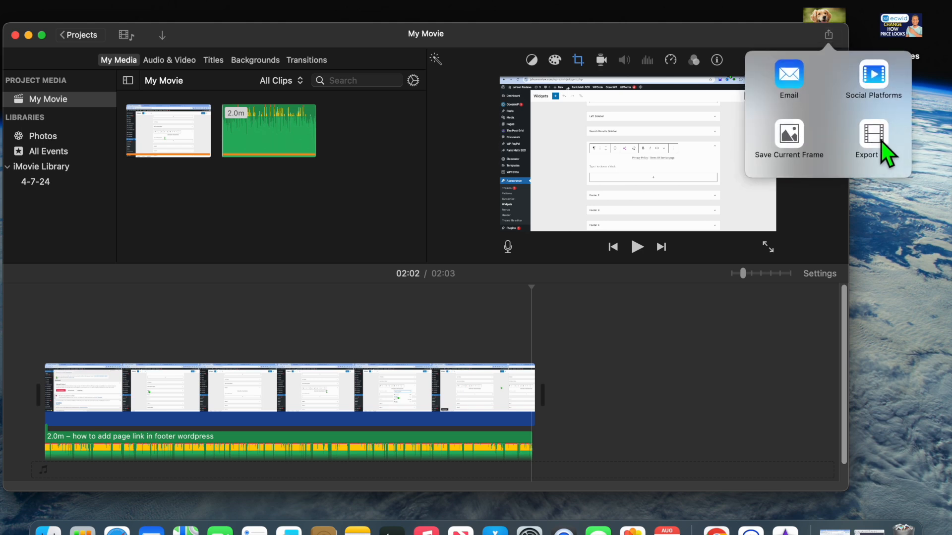
click(867, 143)
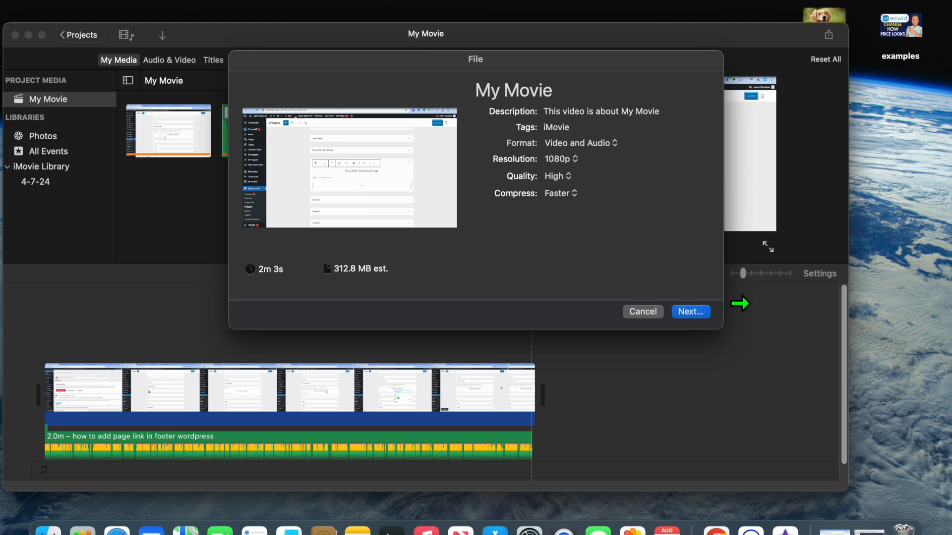
click(690, 311)
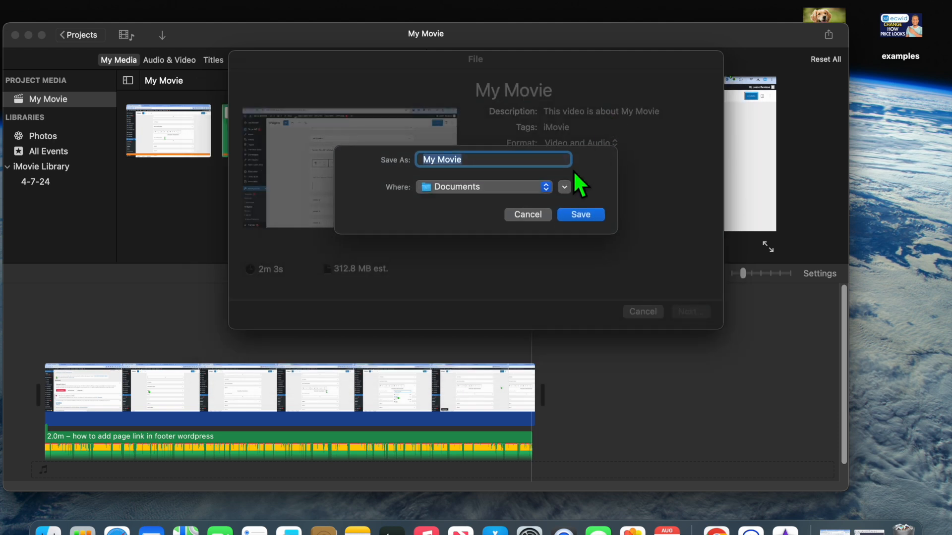
mouse_move(510, 166)
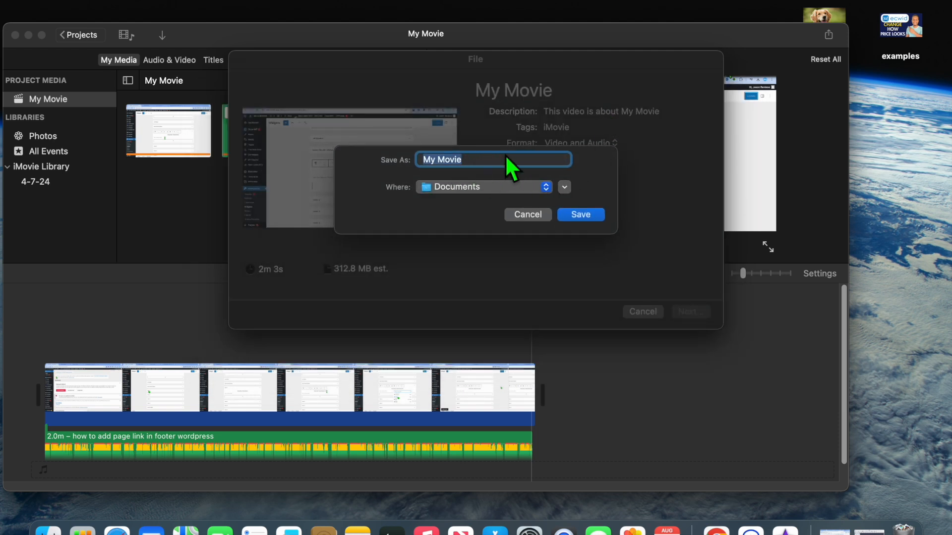
mouse_move(535, 182)
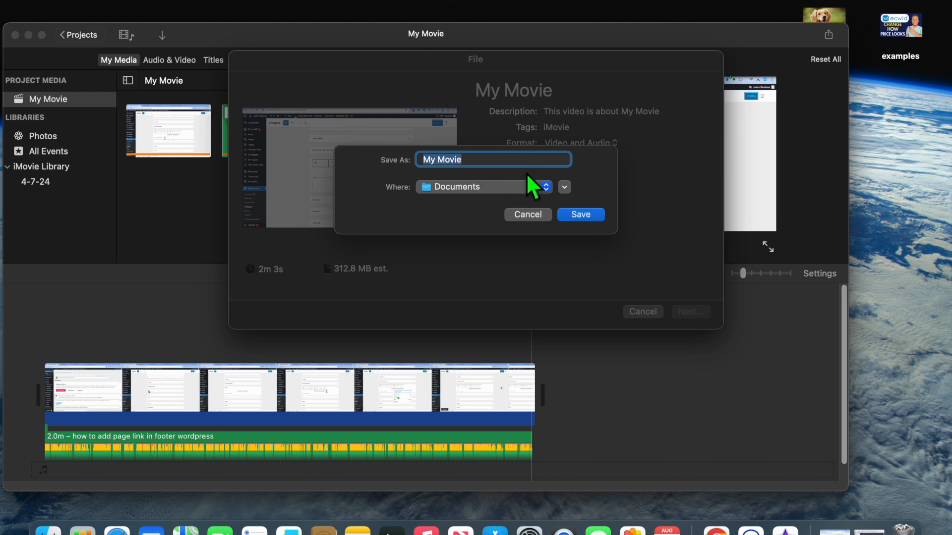
mouse_move(509, 206)
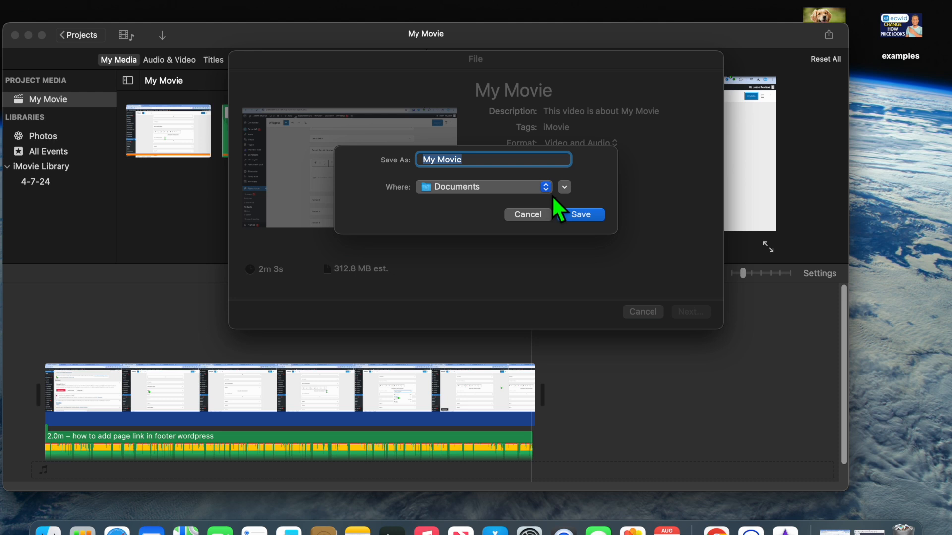
Change the export save location from Documents to Desktop
click(483, 186)
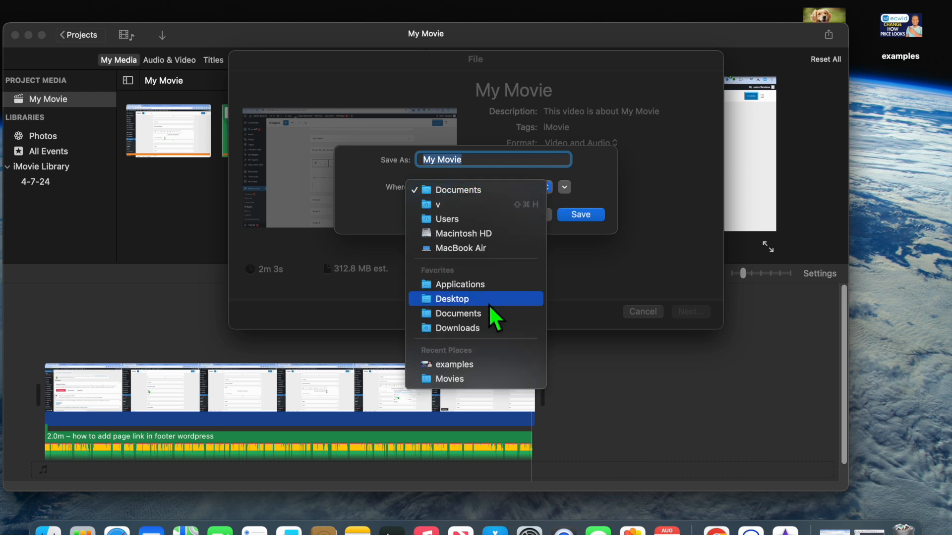
click(453, 299)
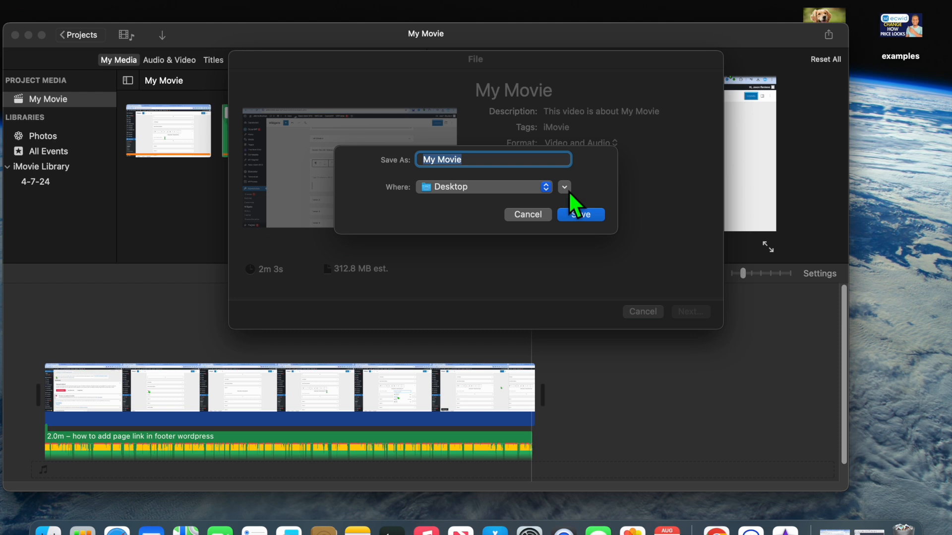
Create a new 'untitled folder' on the Desktop as the export destination
click(563, 186)
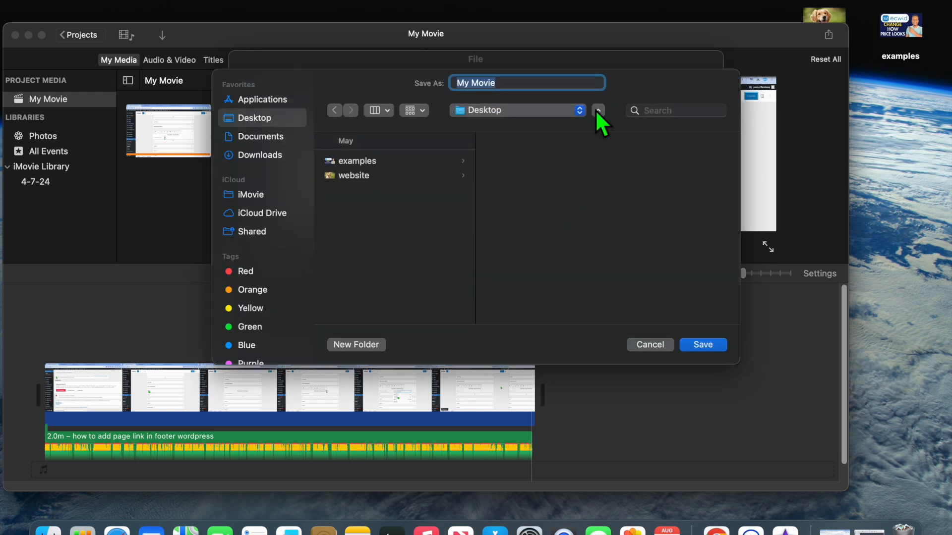
mouse_move(403, 234)
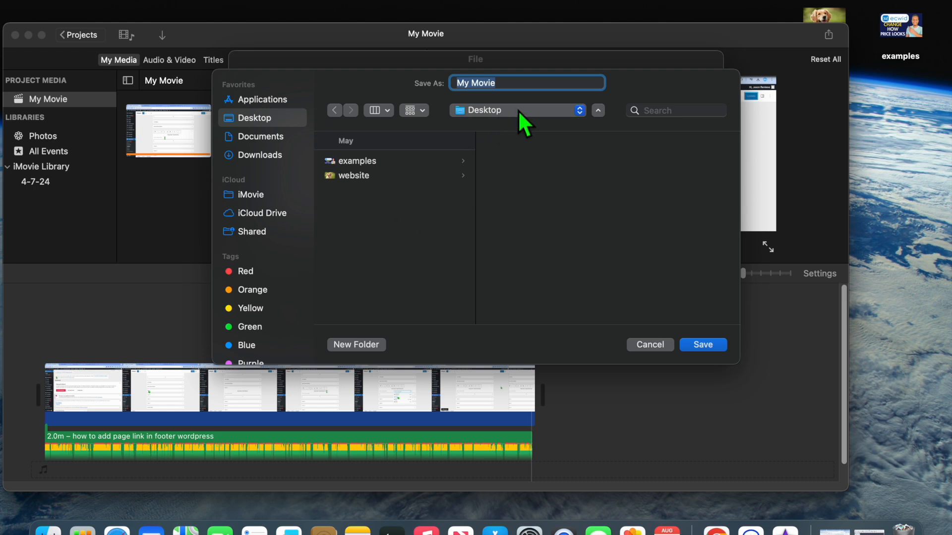
mouse_move(389, 358)
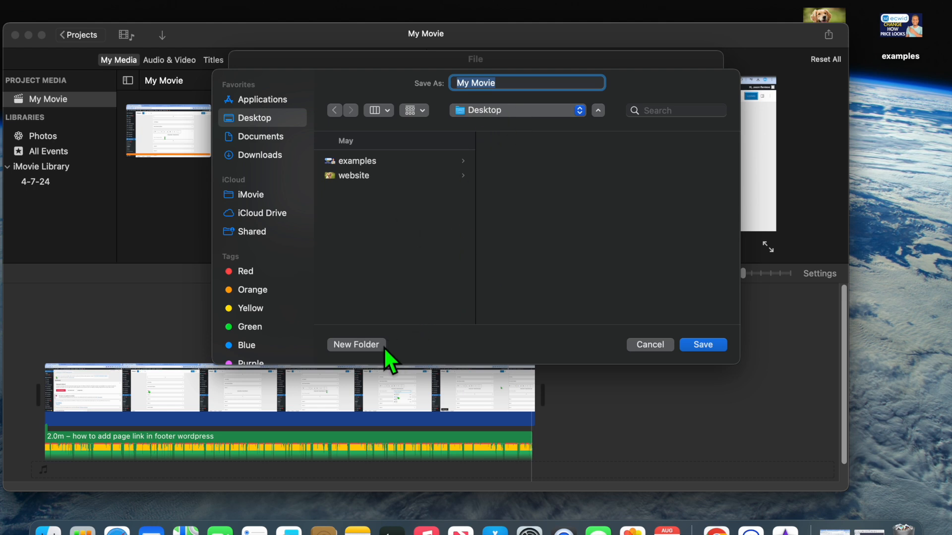
mouse_move(368, 364)
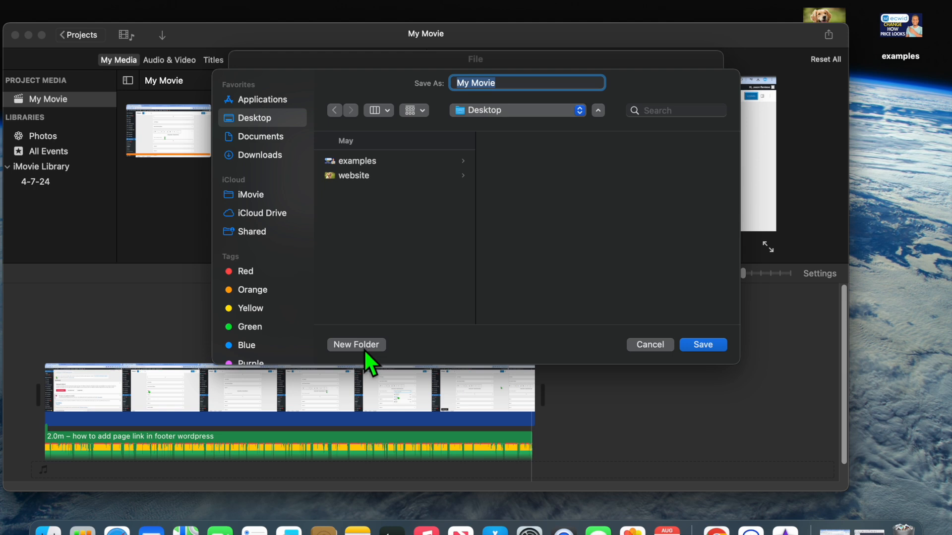
click(356, 345)
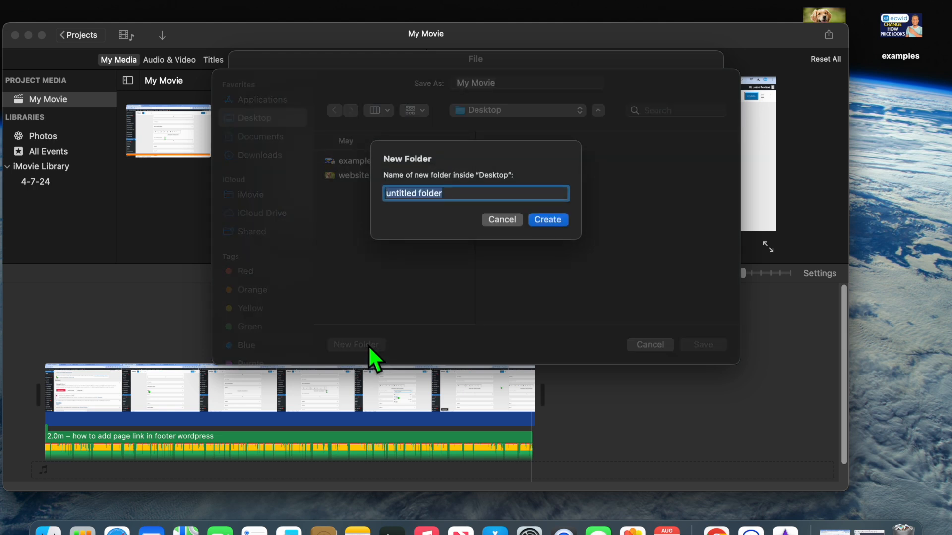
mouse_move(454, 198)
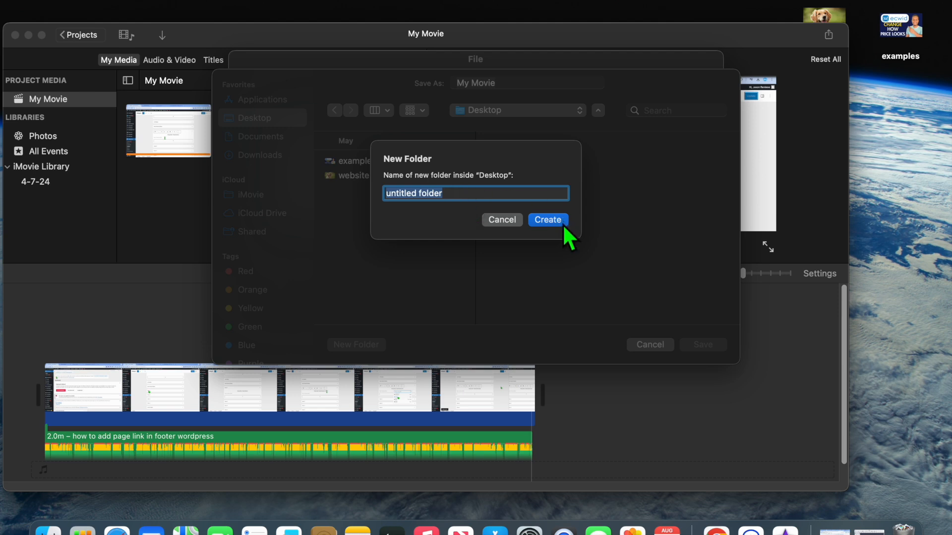
click(547, 220)
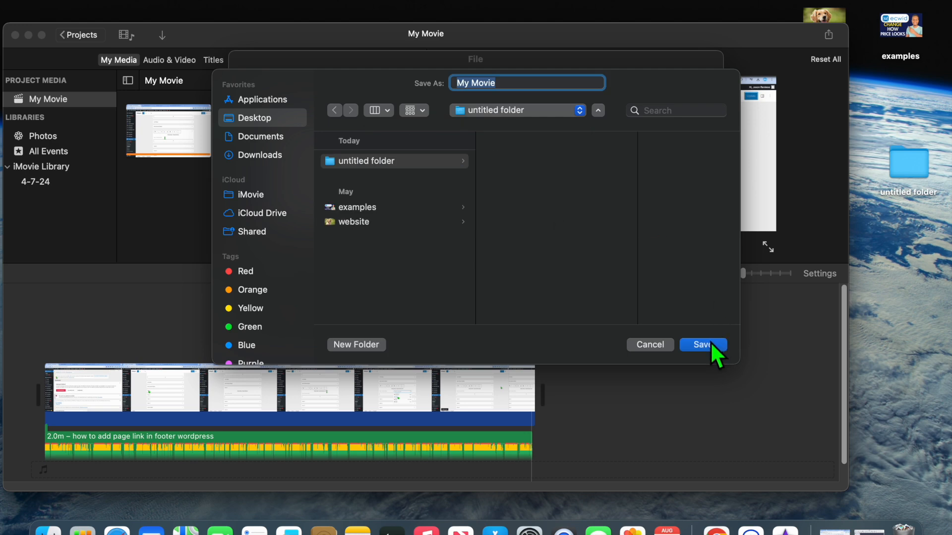
Save My Movie into the untitled folder so the export begins
click(702, 345)
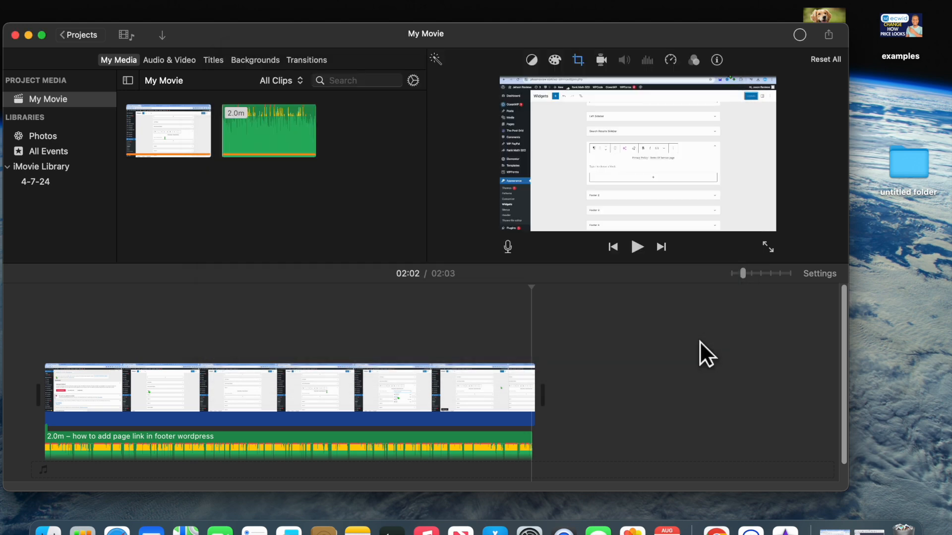
mouse_move(758, 155)
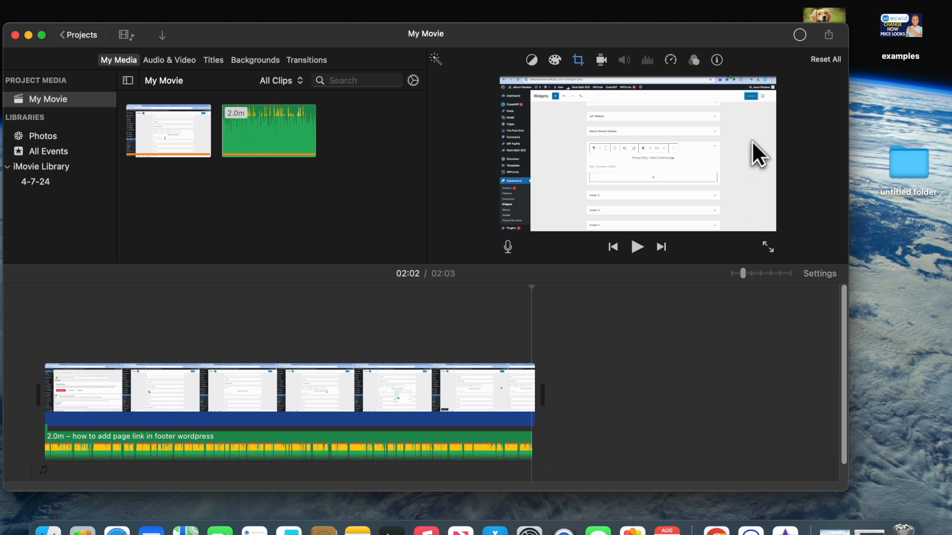
mouse_move(915, 177)
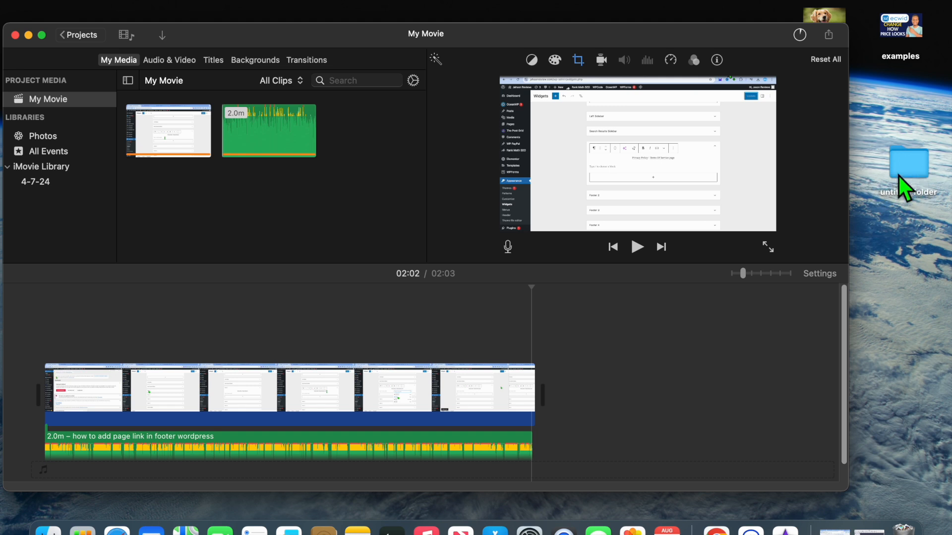
mouse_move(926, 185)
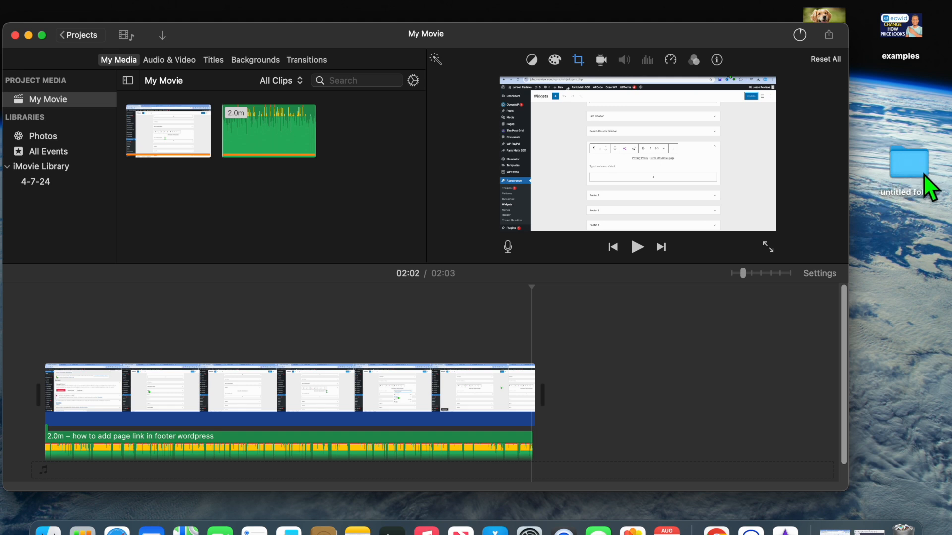
mouse_move(926, 182)
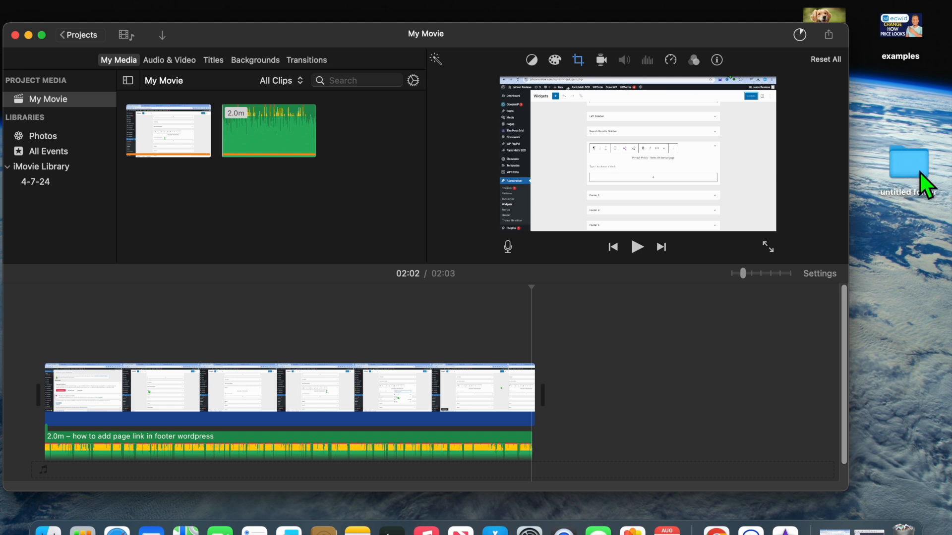